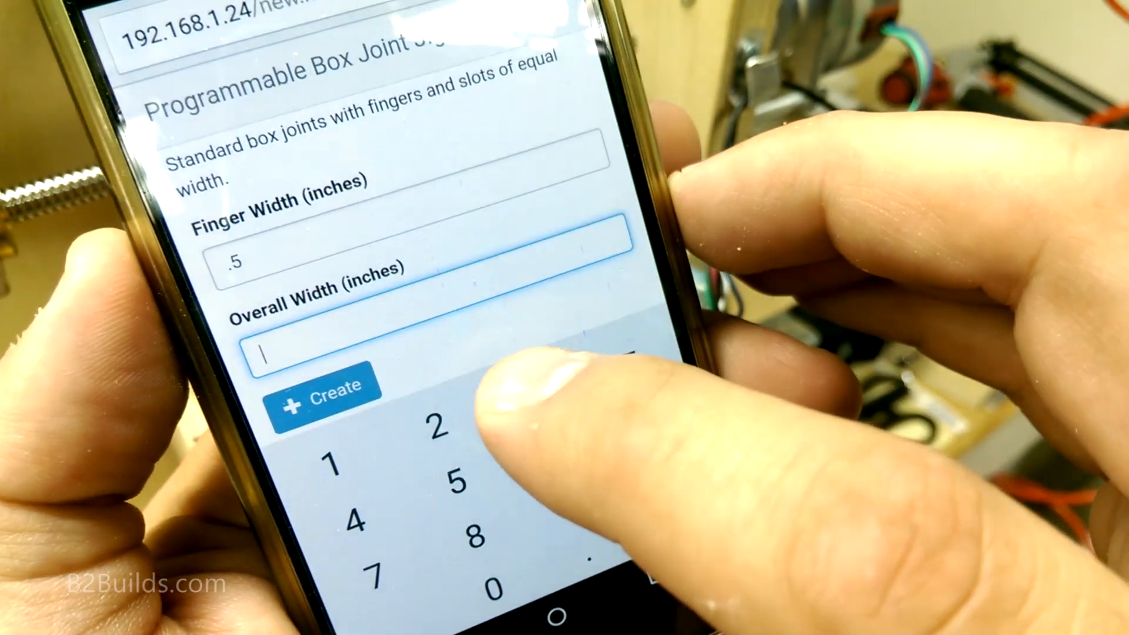
# Enter 3 inches as the Overall Width for the 0.5-inch finger profile
pyautogui.write('3')
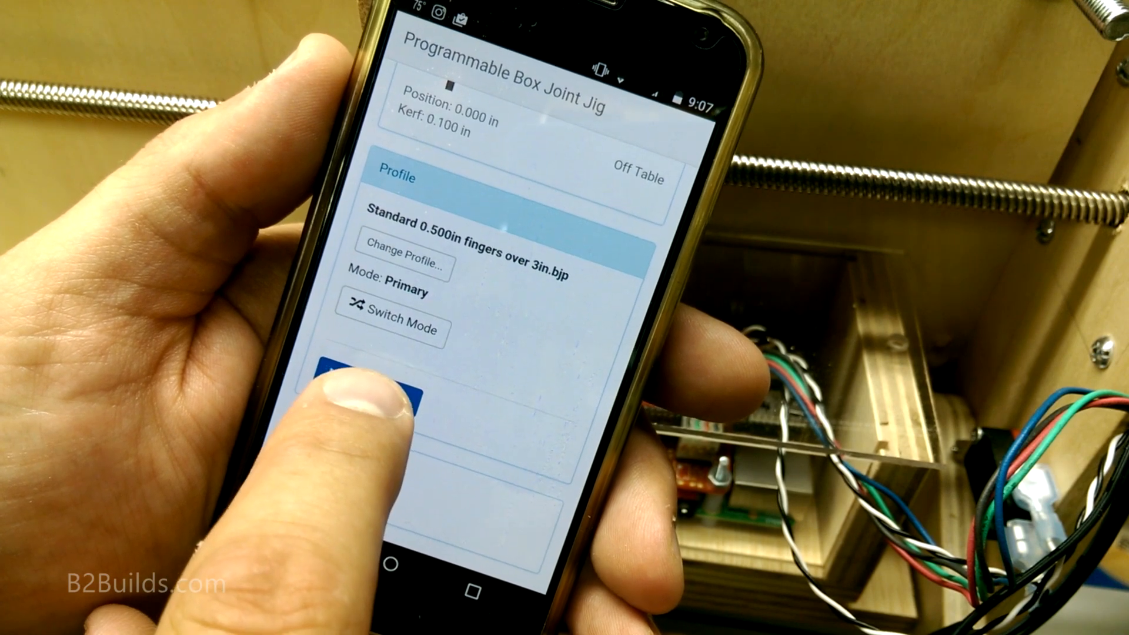
# Start the cutting sequence, sending the jig to cut 1 of 18 at 0.194 in
pyautogui.click(375, 392)
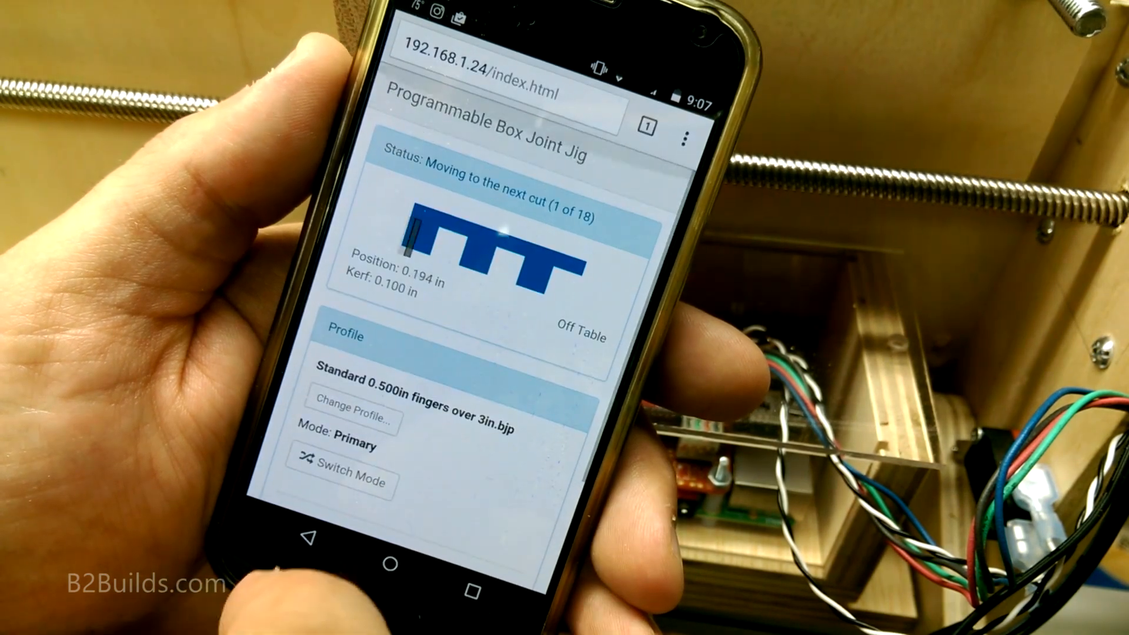